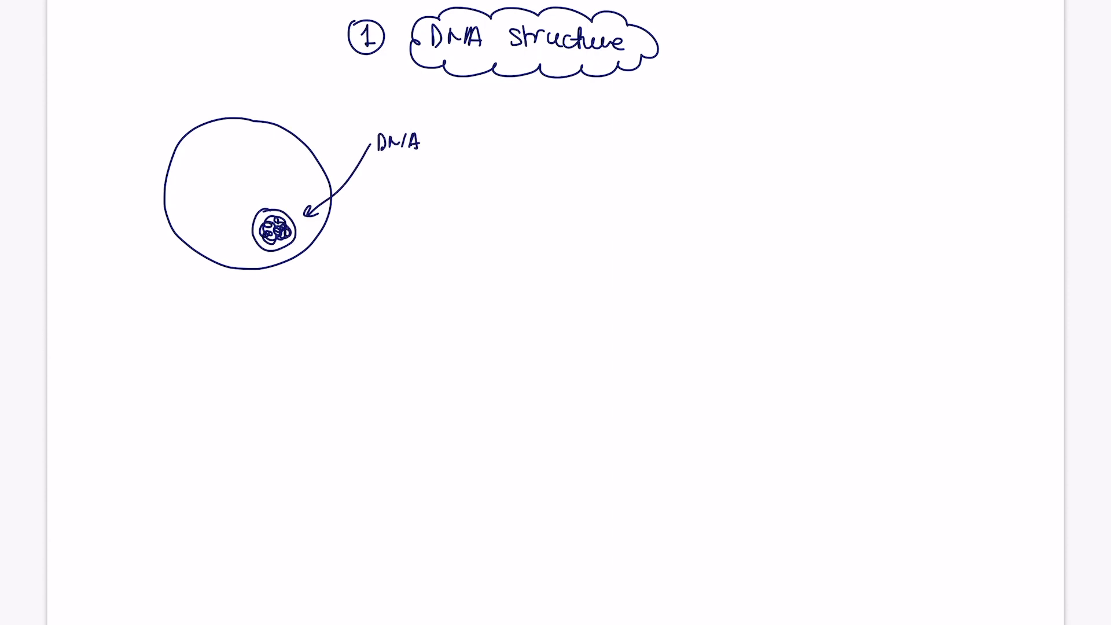
# Handwrite 'in the nucleus' after the DNA label, then start the note 'DNA is a bi…'
pyautogui.write('in the')
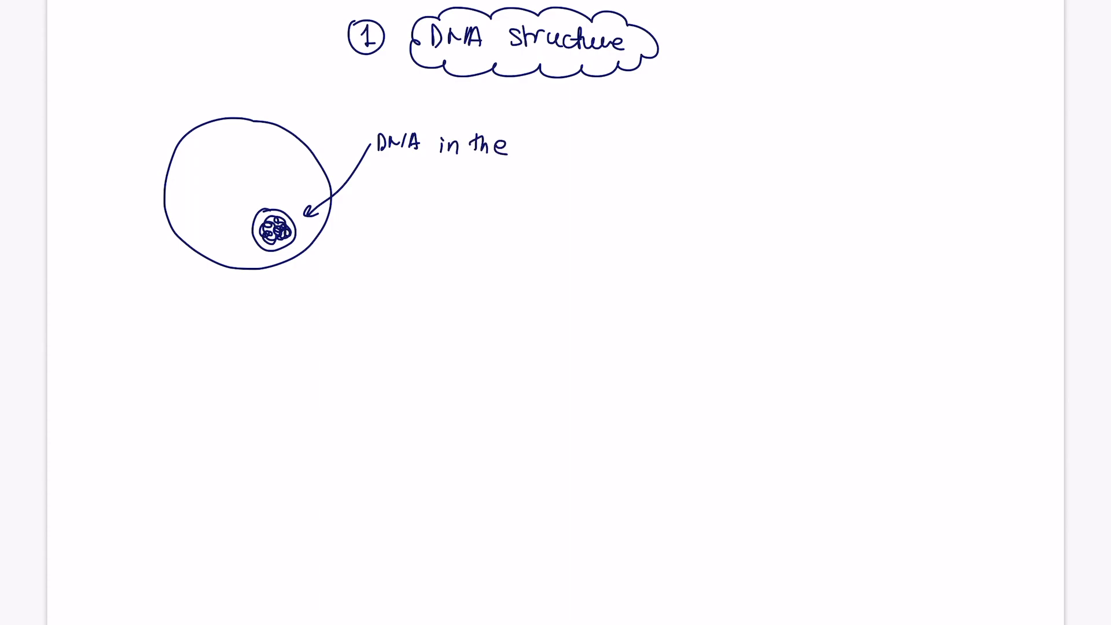
pyautogui.write('nucleus')
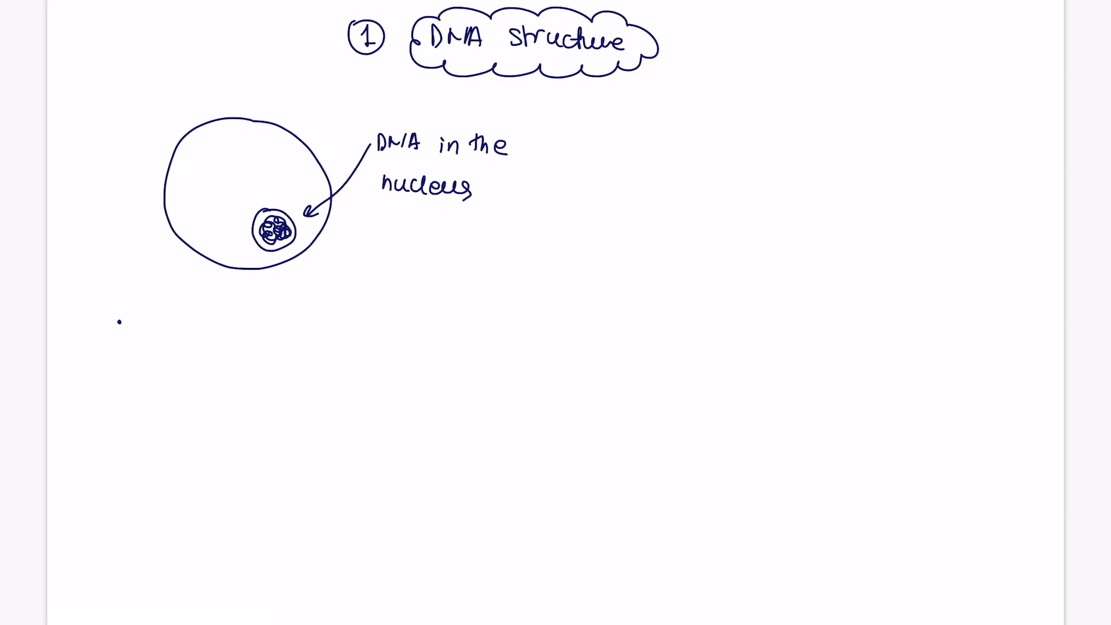
pyautogui.write('DNA is a bi')
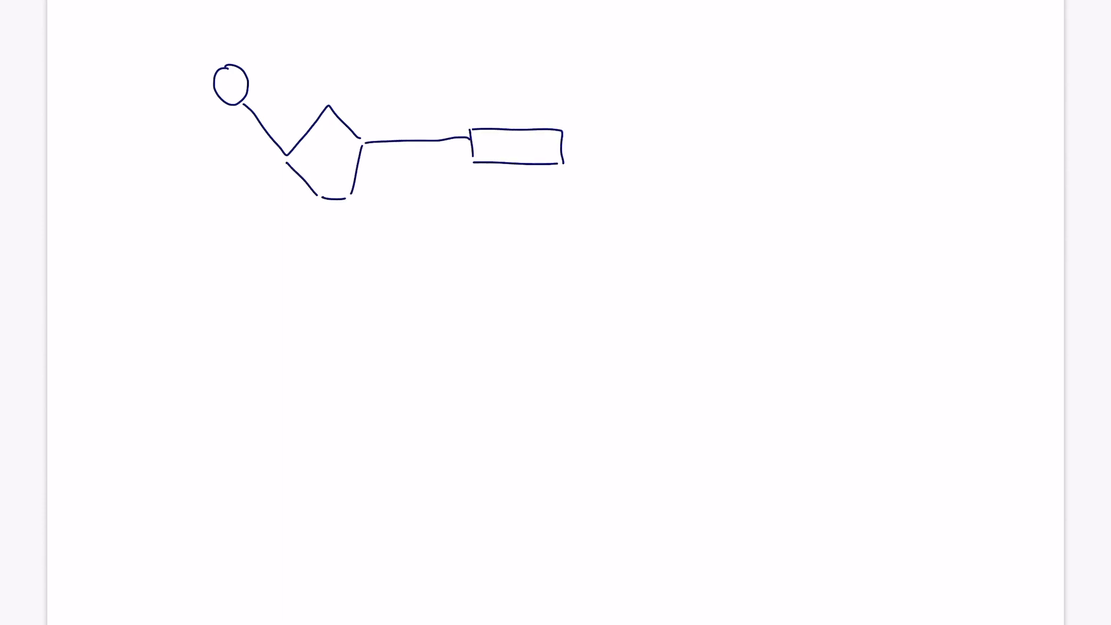
# Draw an arrow to the phosphate circle and write 'Deoxyribose sugar' by the pentagon
pyautogui.moveTo(170, 173); pyautogui.dragTo(220, 123)
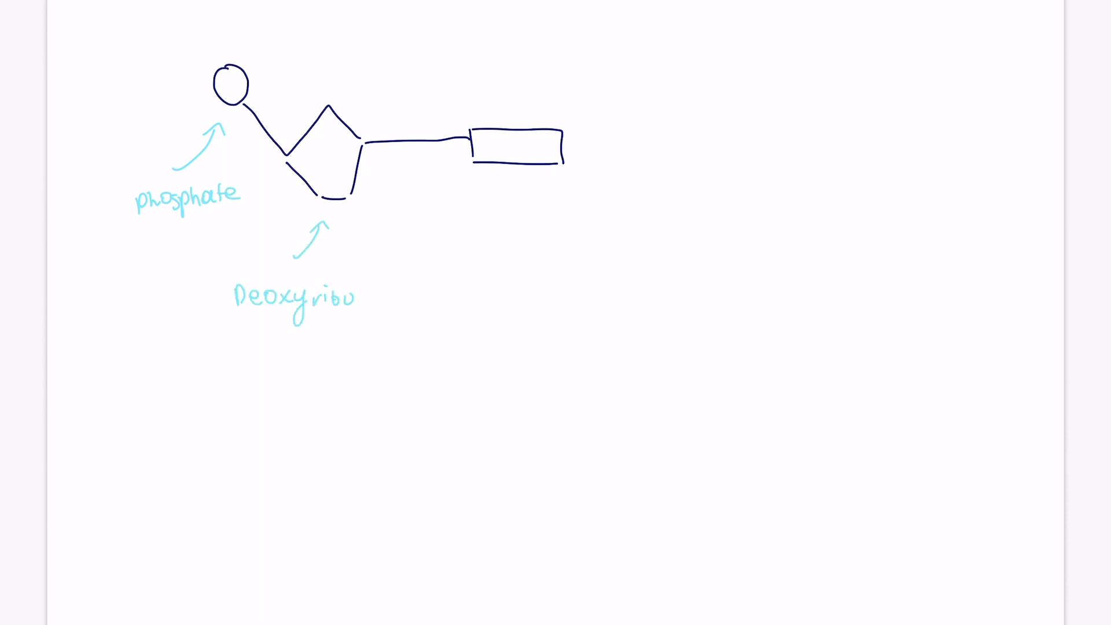
pyautogui.write('se sugar')
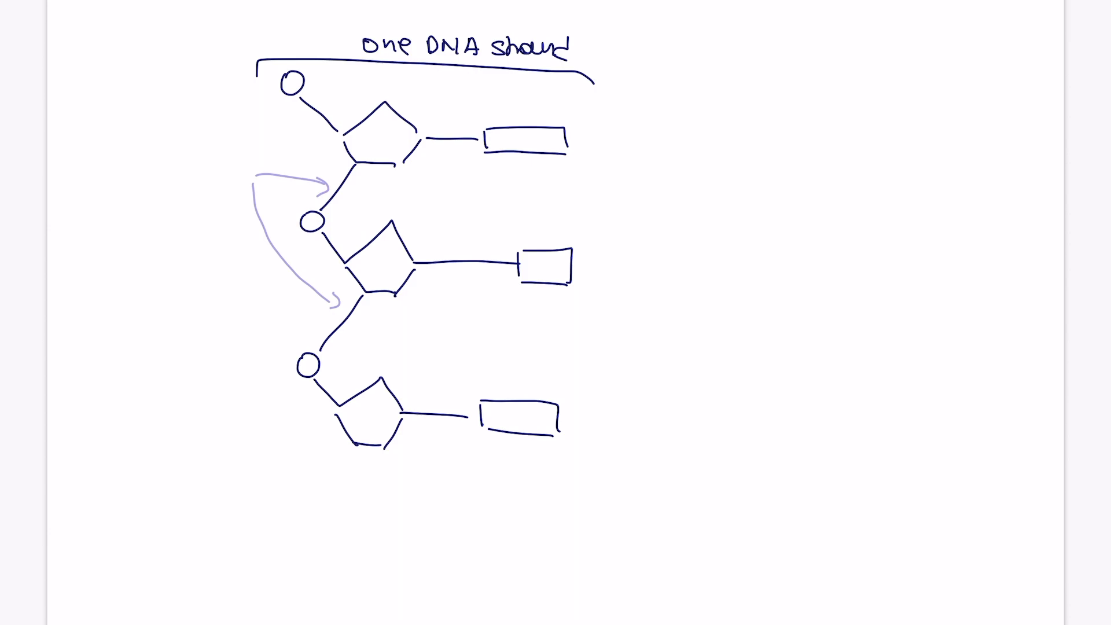
# Write 'Phosphodiester bonds by condensation reaction' and 'Phosphodiester backbone' beside the strand
pyautogui.write('Phosp')
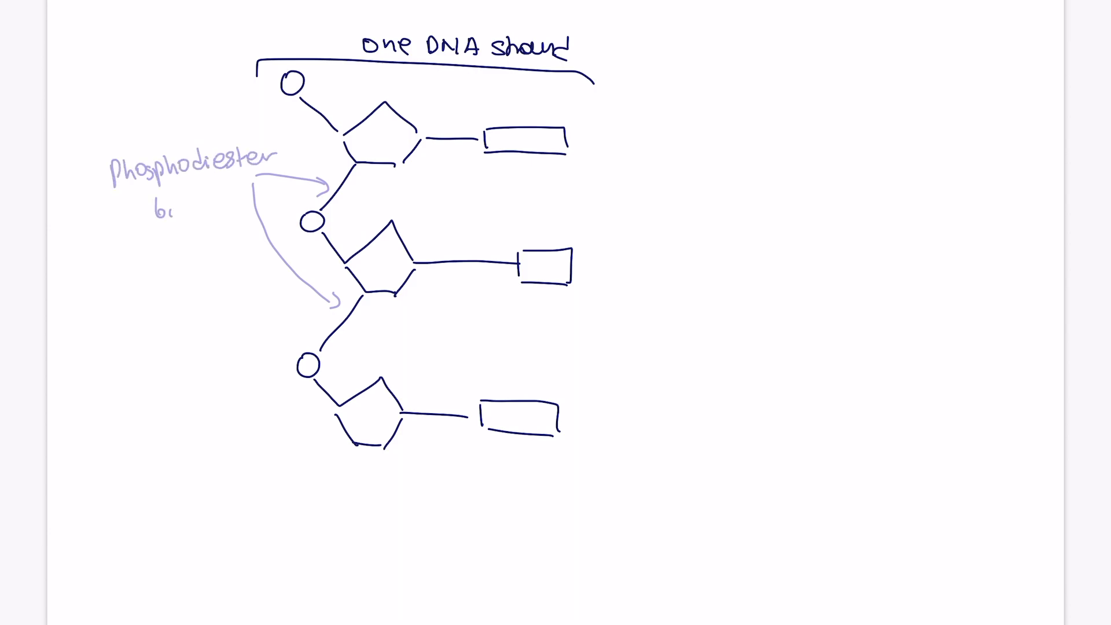
pyautogui.write('bonds')
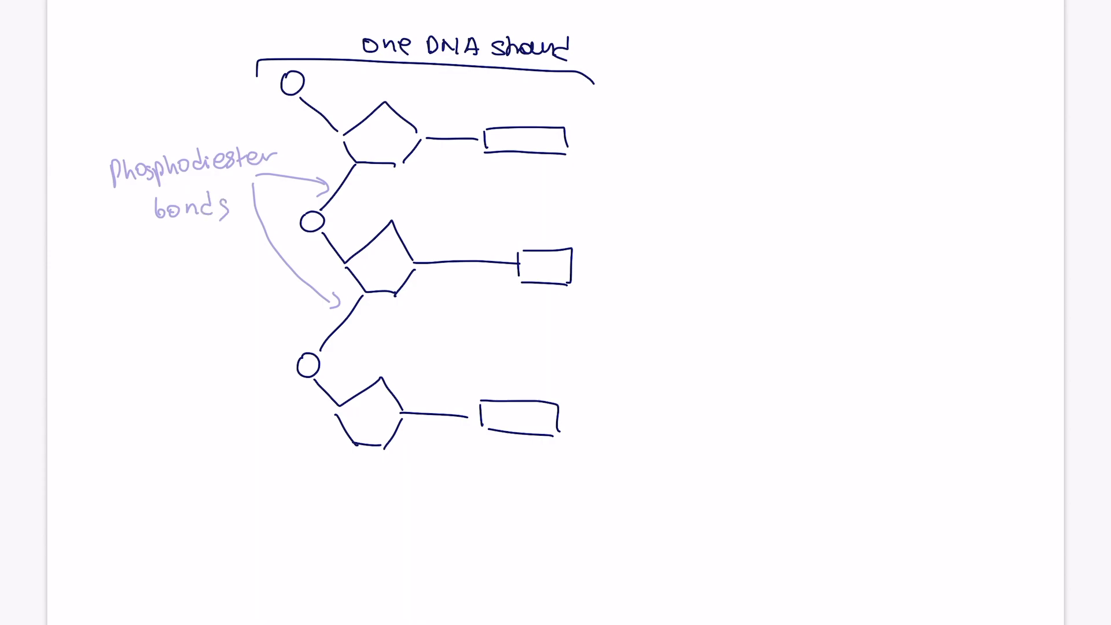
pyautogui.write('by condensation')
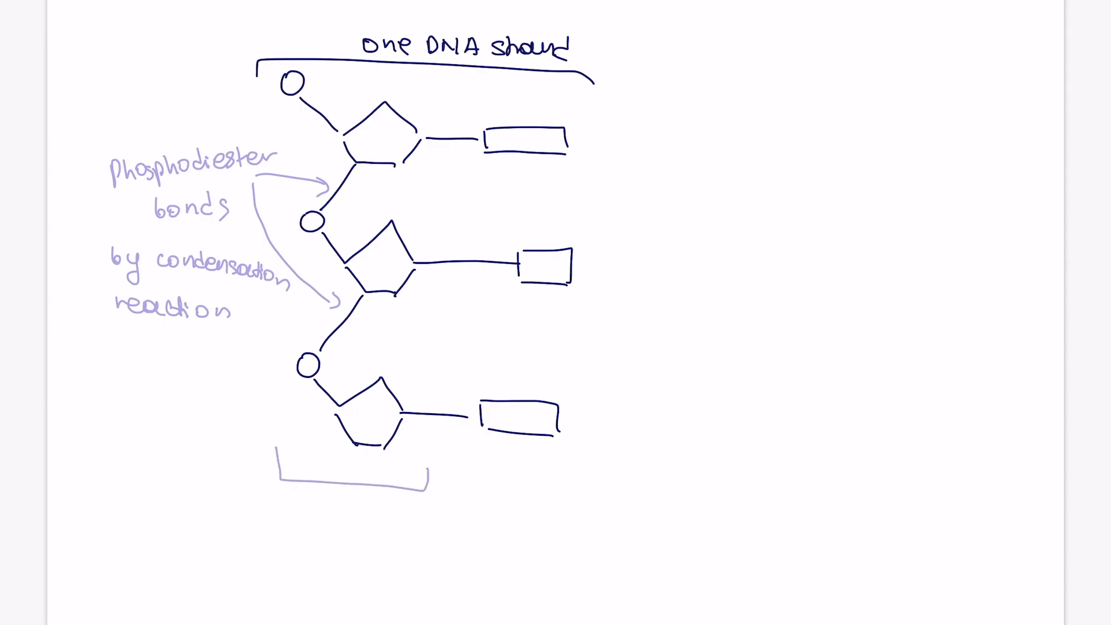
pyautogui.write('Phosphodiester')
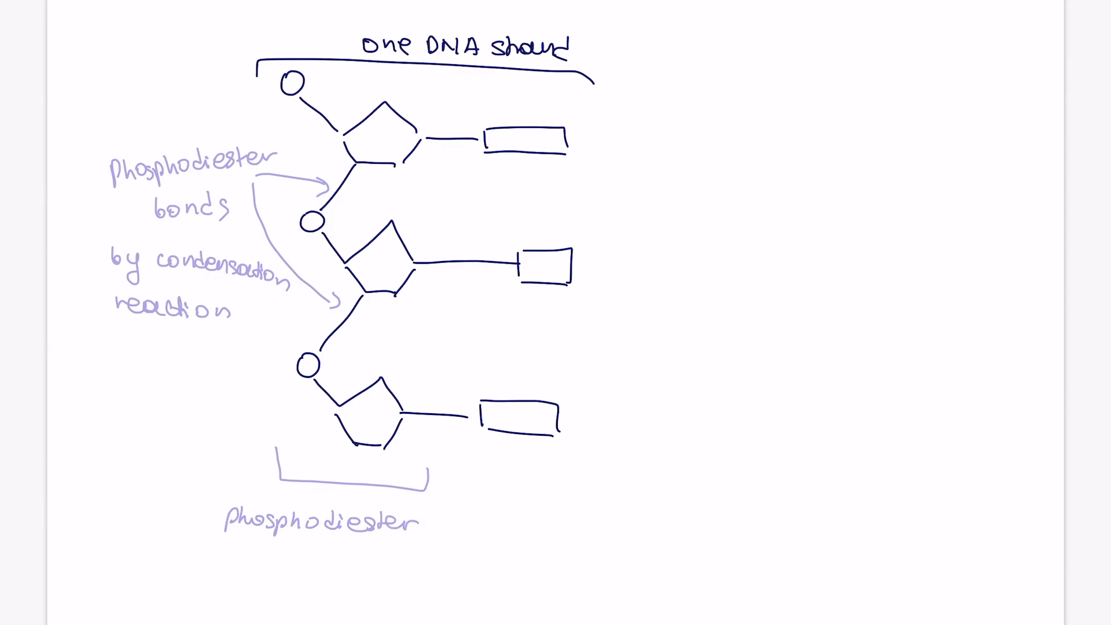
pyautogui.write('backbone')
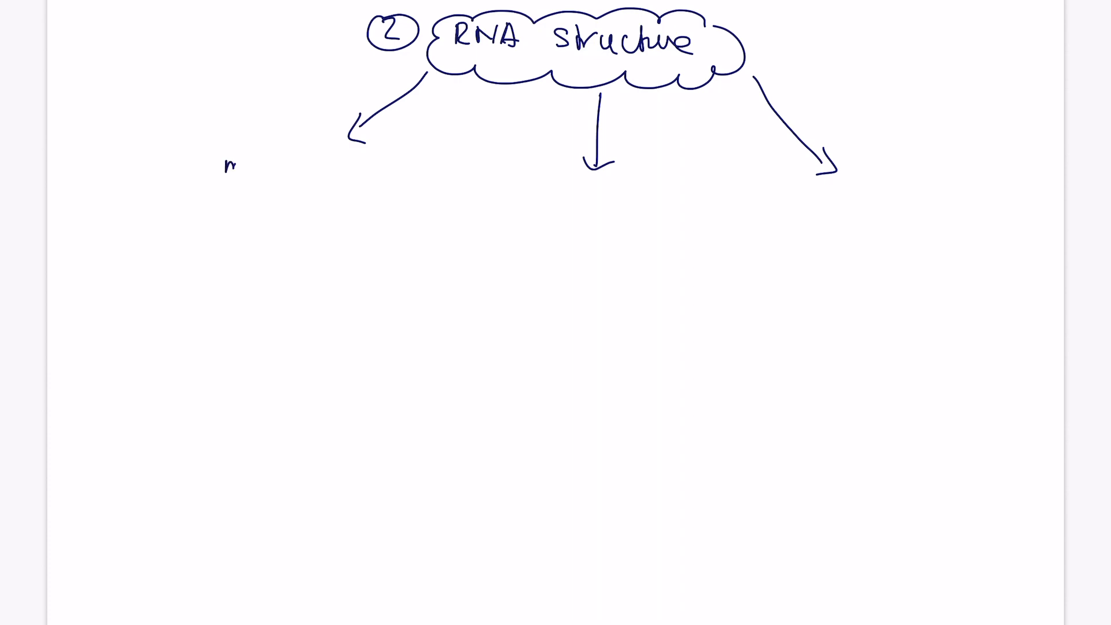
# Handwrite 'messenger RNA (mRNA)', 'transfer RNA (tRNA)', 'ribosomal RNA (rRNA)' beneath the three arrows
pyautogui.write('messenger RNA')
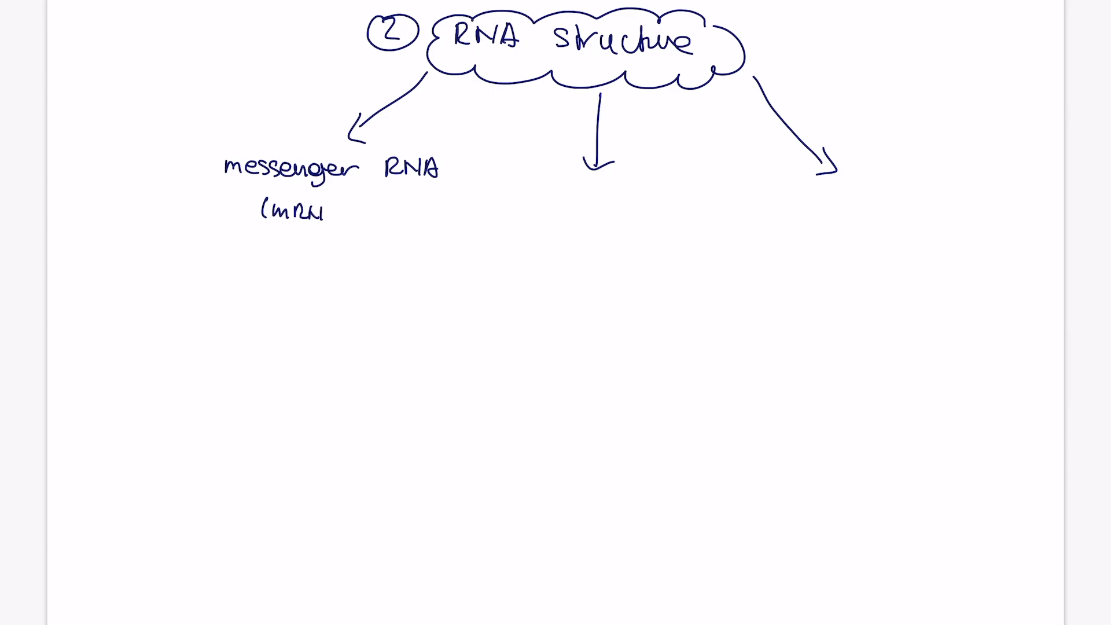
pyautogui.write('tro')
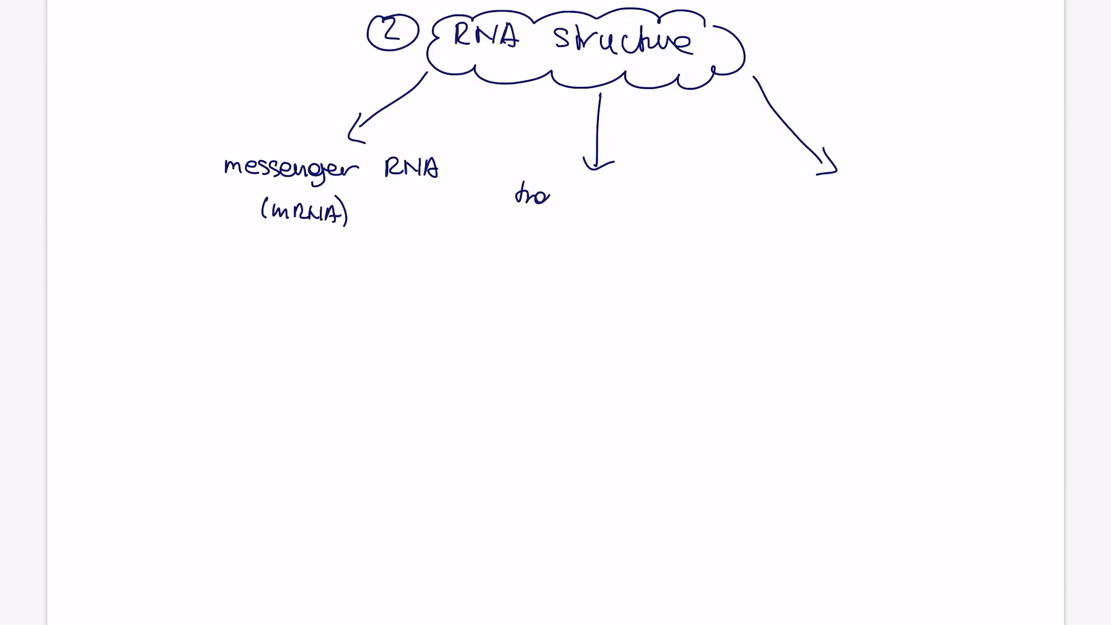
pyautogui.write('transfer RNA')
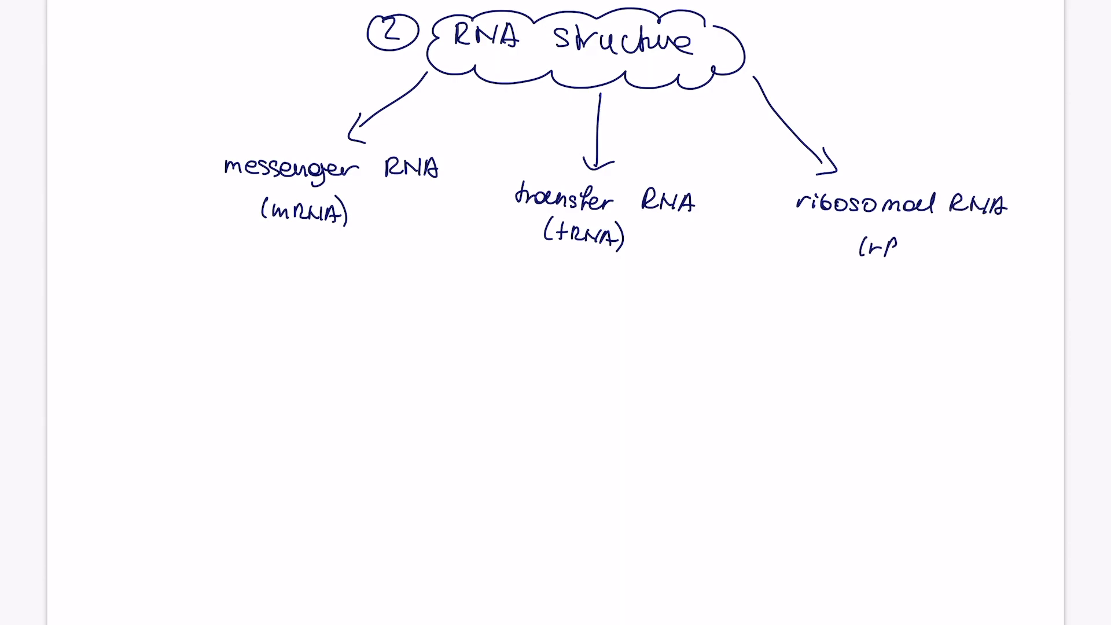
pyautogui.write('rRNA)')
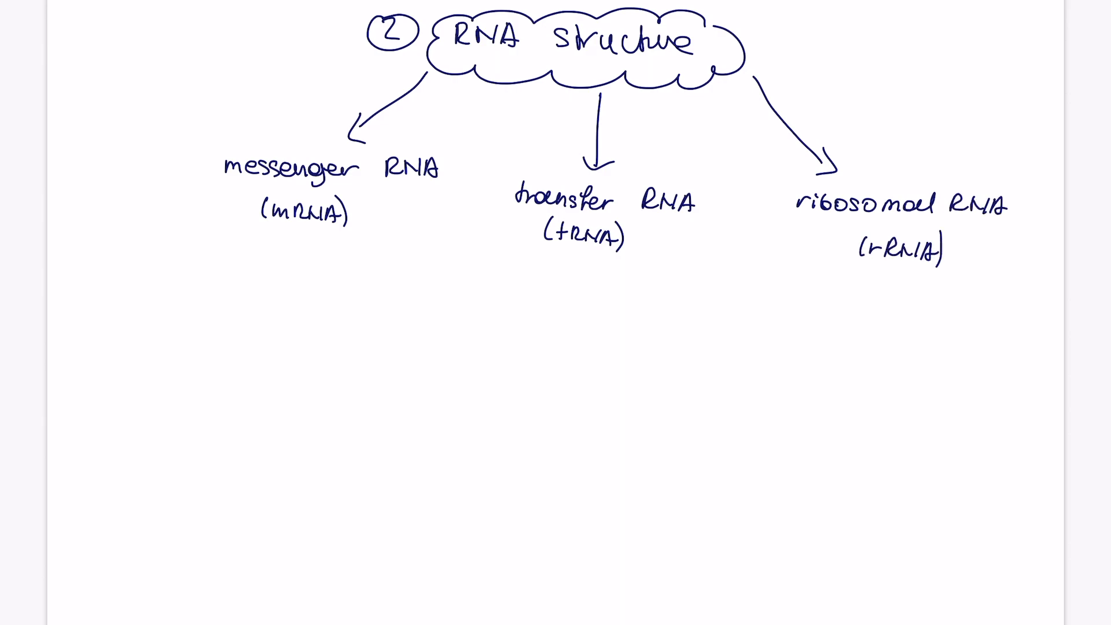